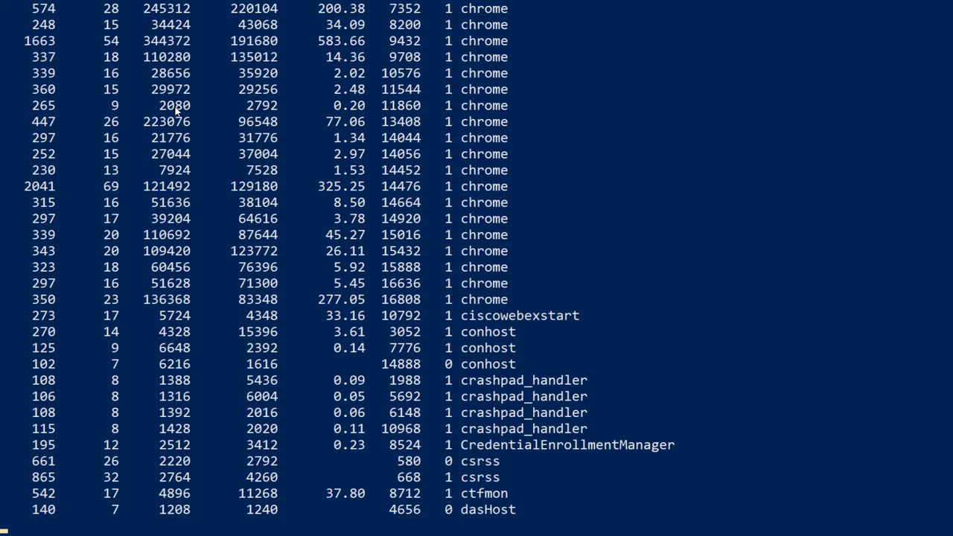
scroll("down", 3)
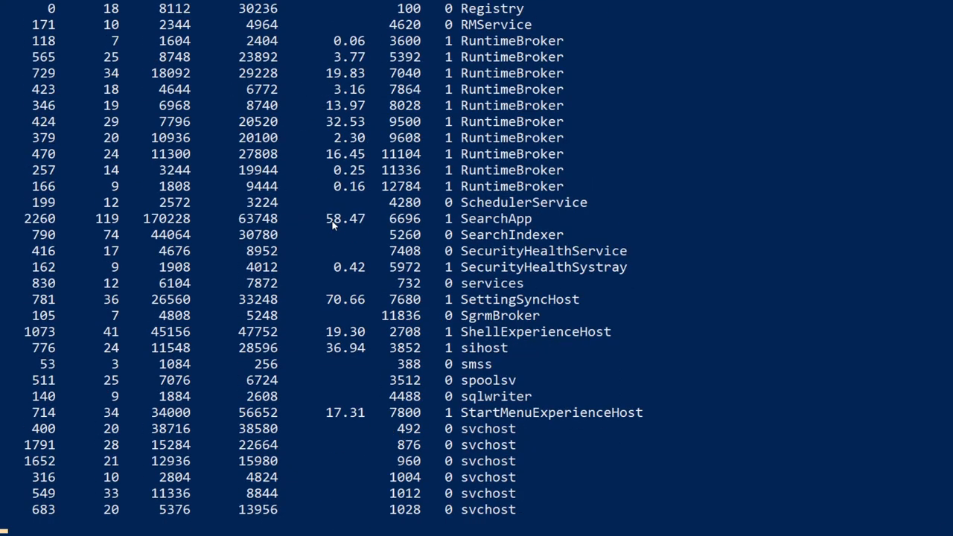
scroll("down", 3)
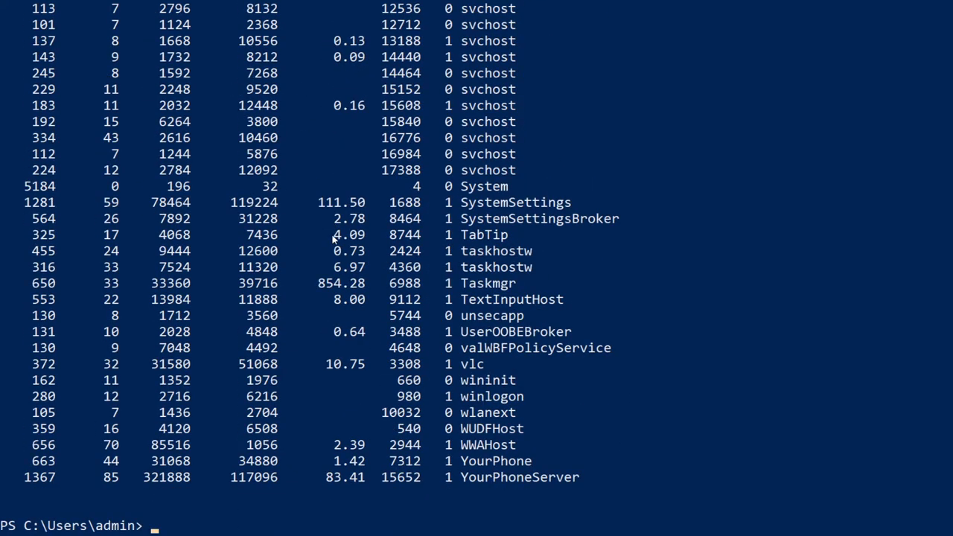
scroll("down", 3)
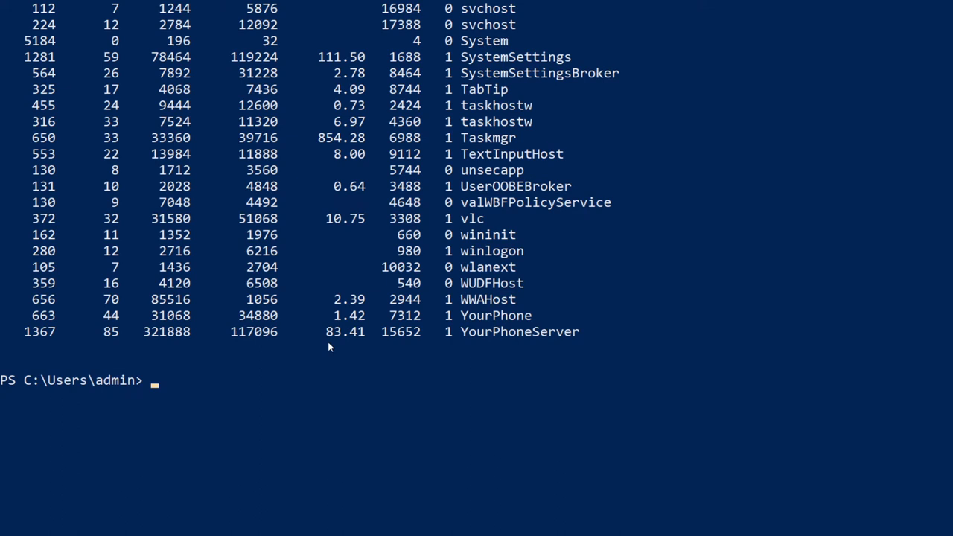
type("Get-process")
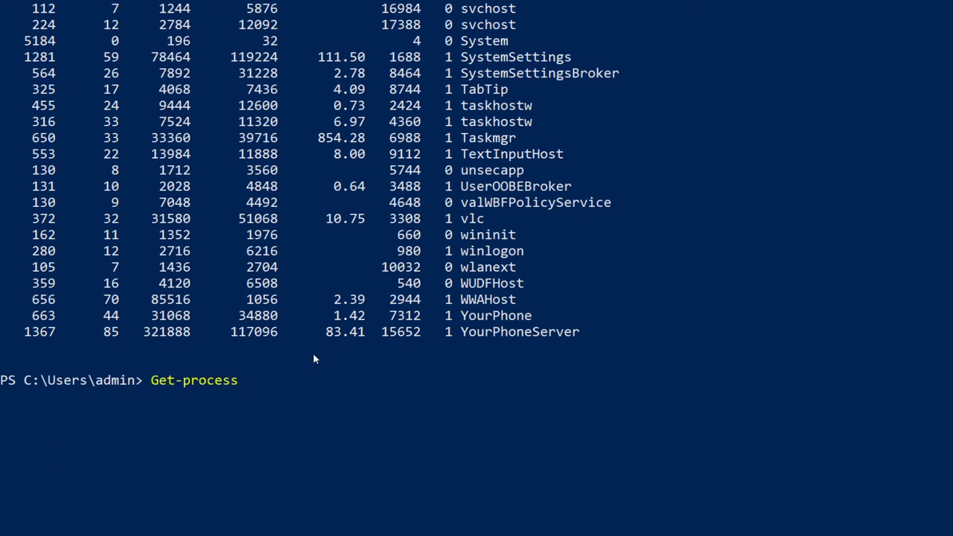
type("\" |\"")
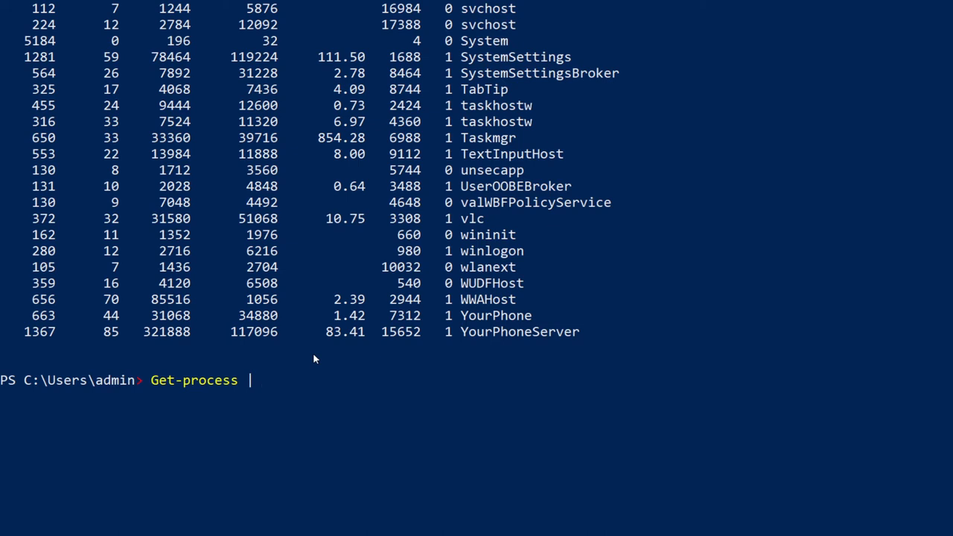
type("sort-")
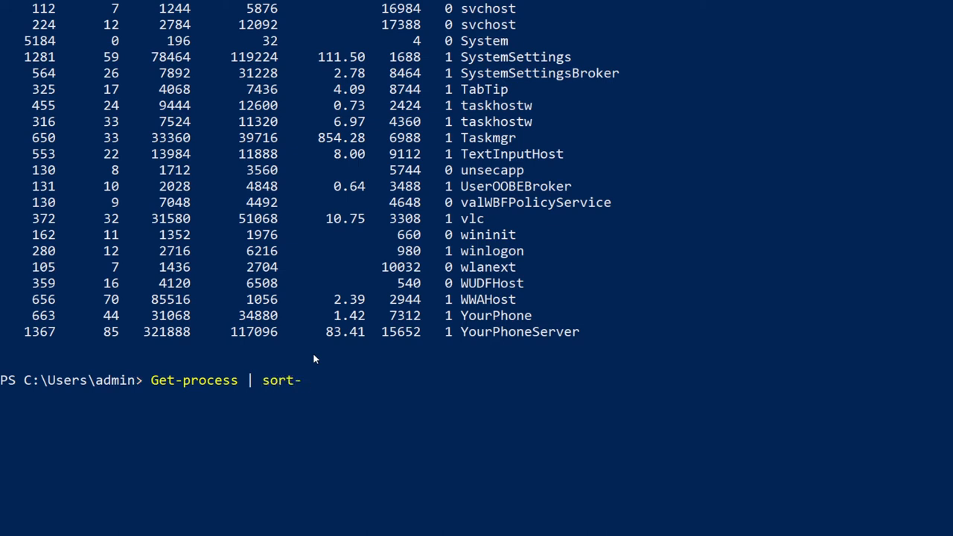
type("object")
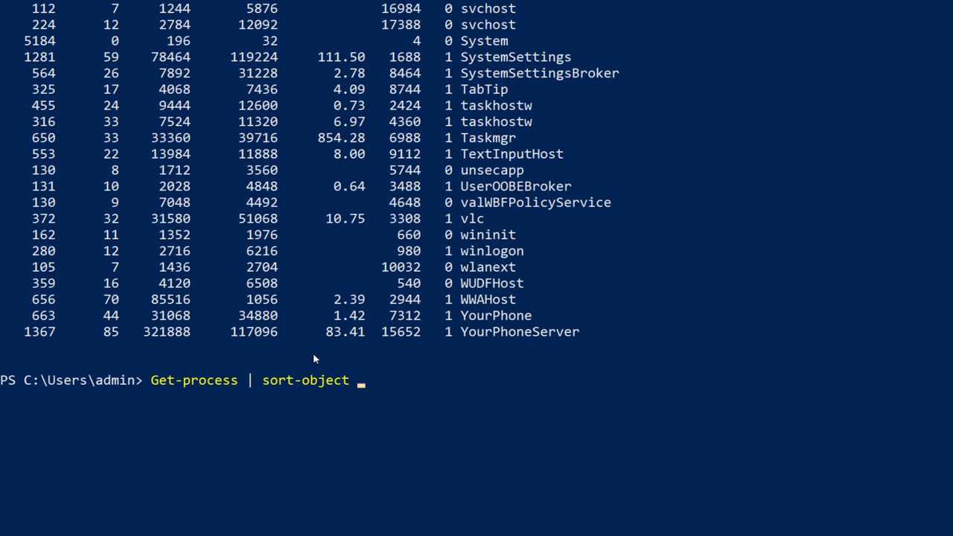
type("-rpoep")
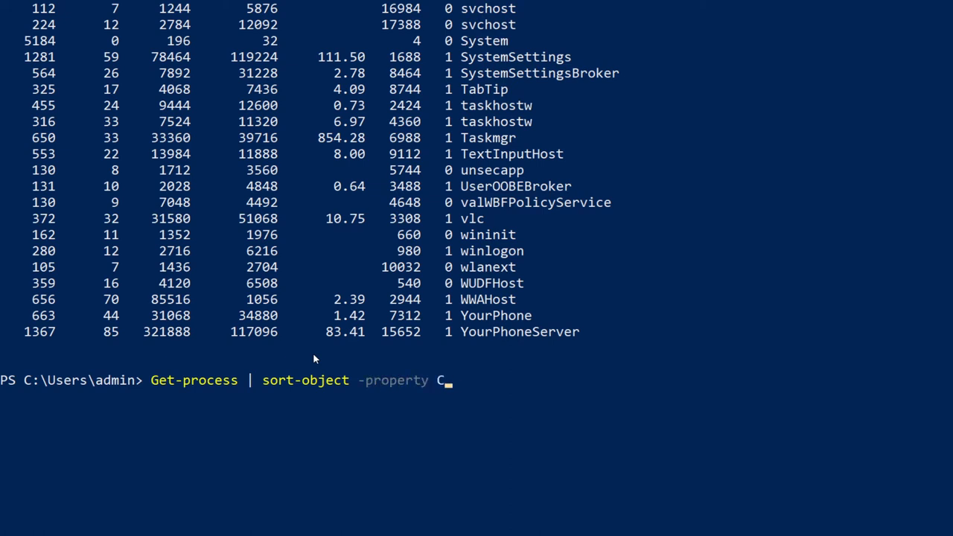
type("PU")
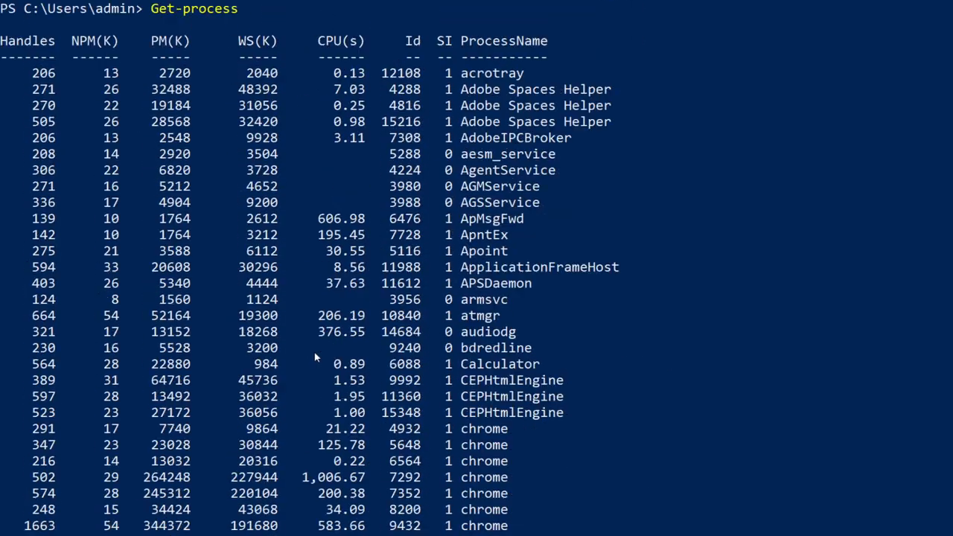
mouse_move(359, 55)
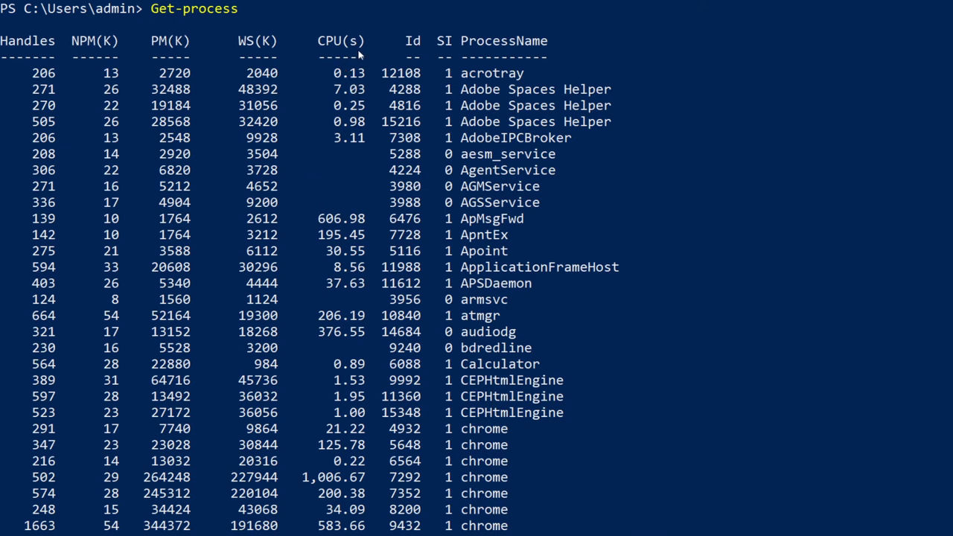
mouse_move(345, 84)
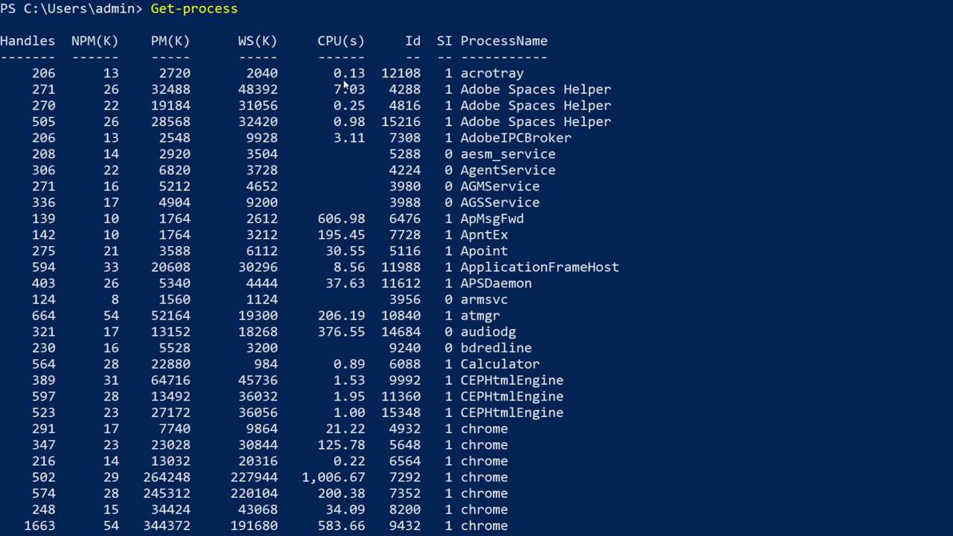
mouse_move(333, 345)
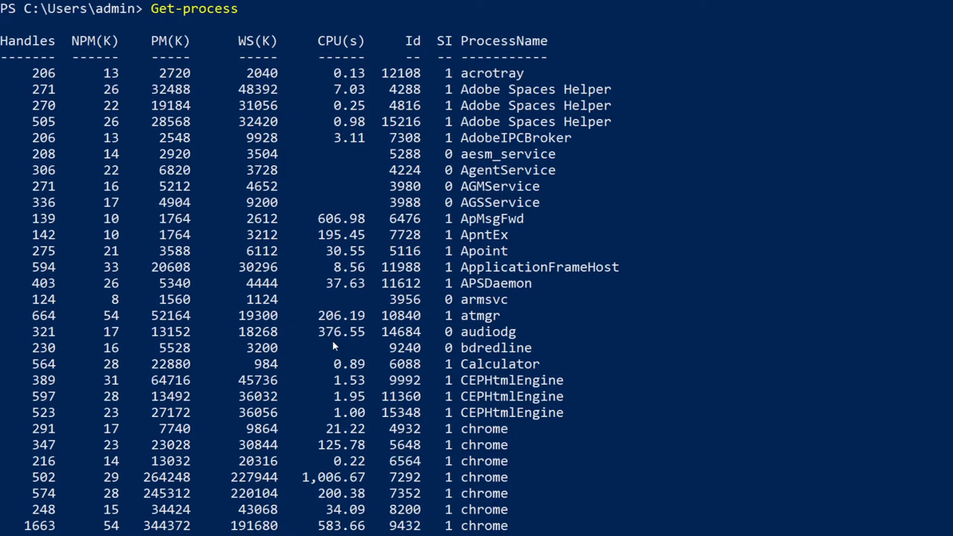
scroll("down", 3)
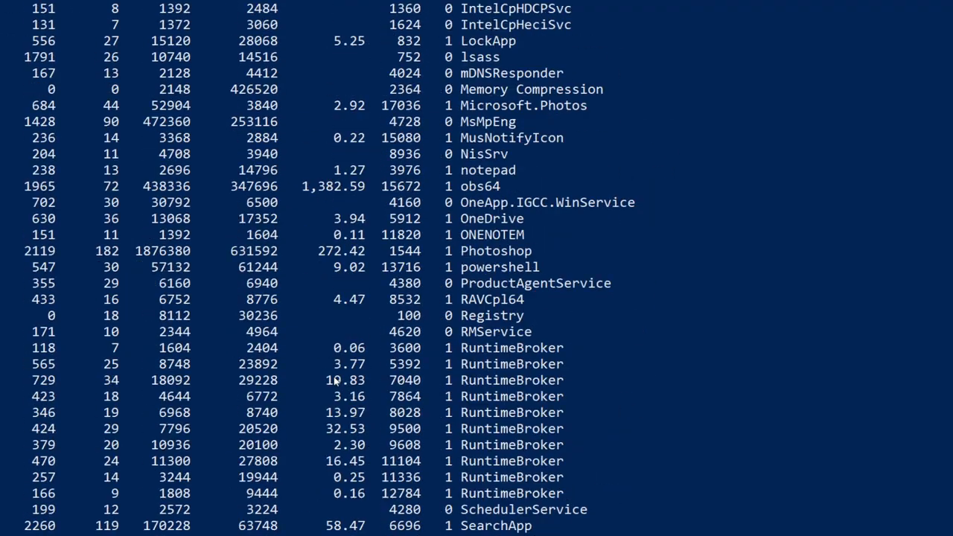
scroll("down", 3)
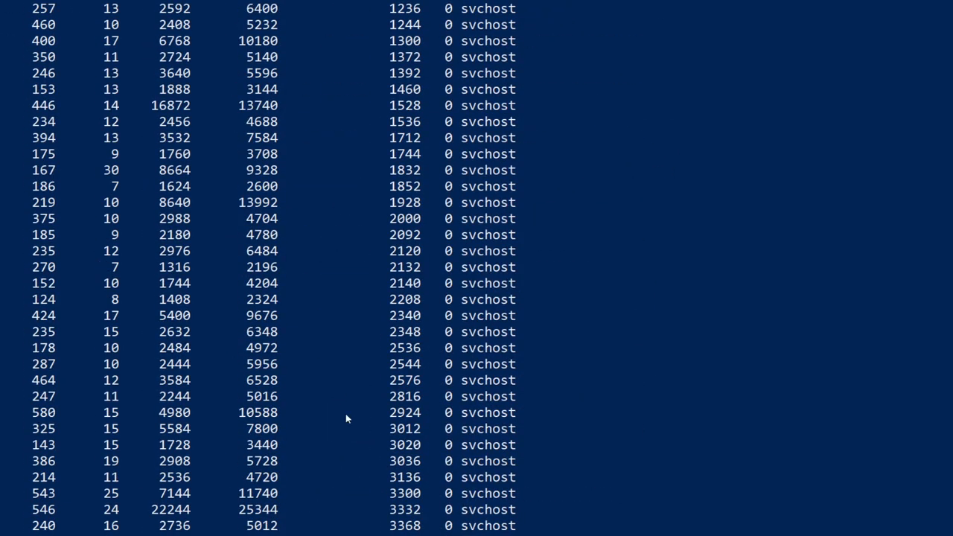
type("Get-process | sort-object -property CPU")
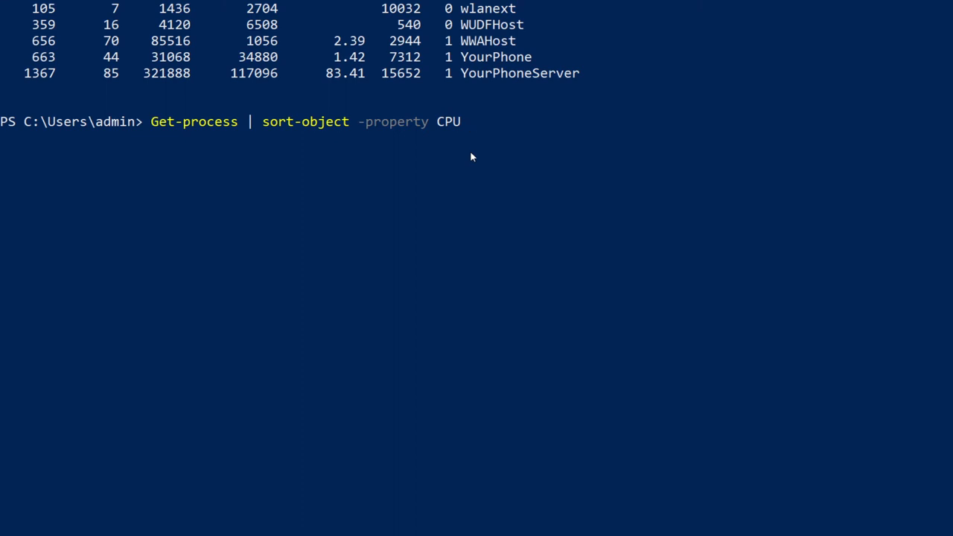
type("-D")
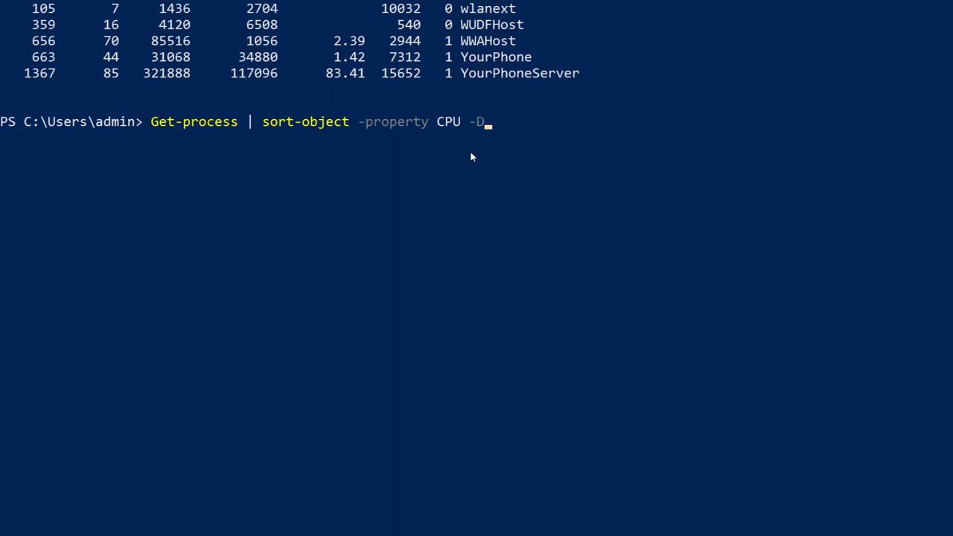
type("escending")
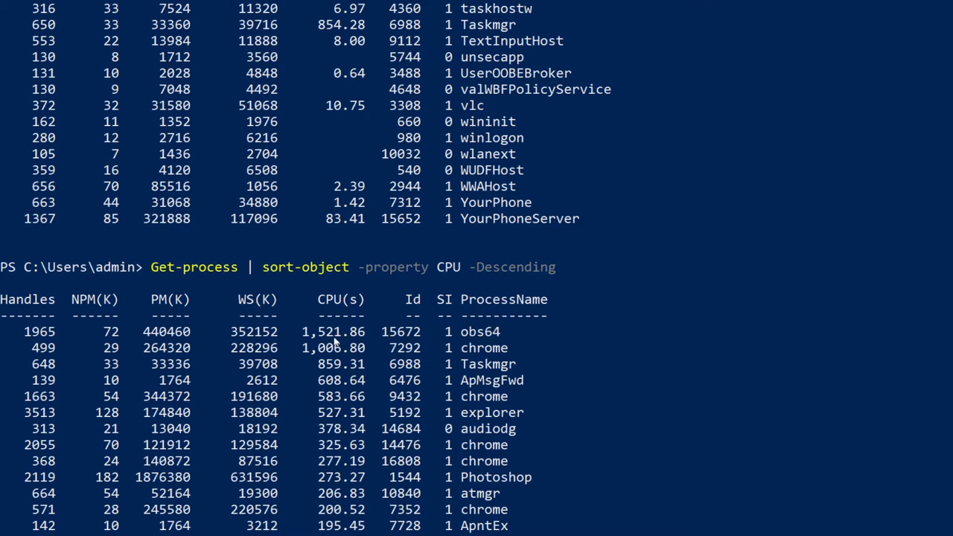
mouse_move(339, 341)
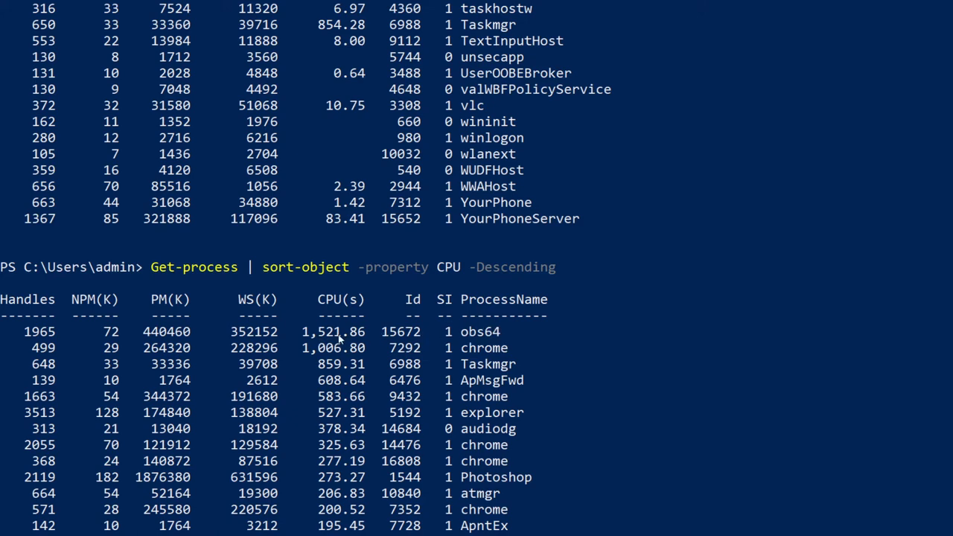
mouse_move(361, 395)
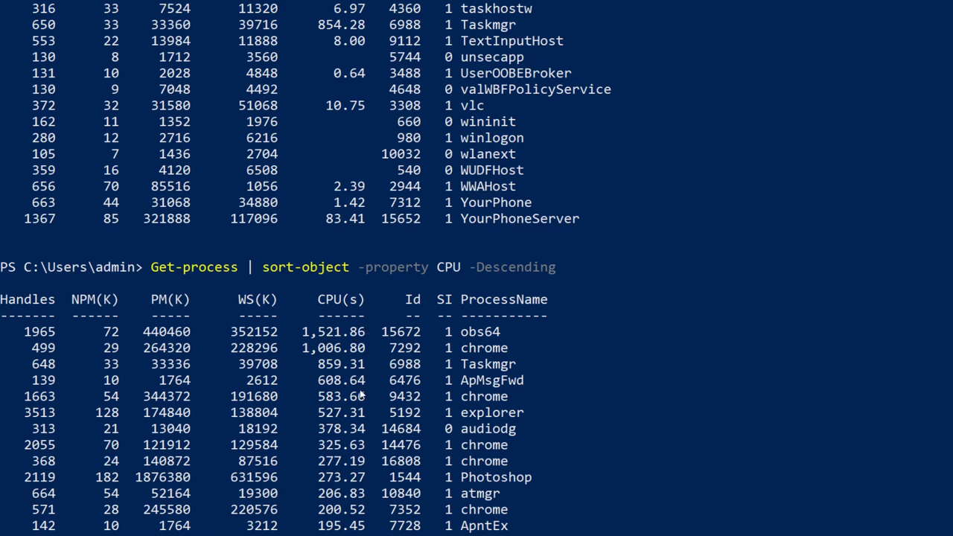
mouse_move(379, 390)
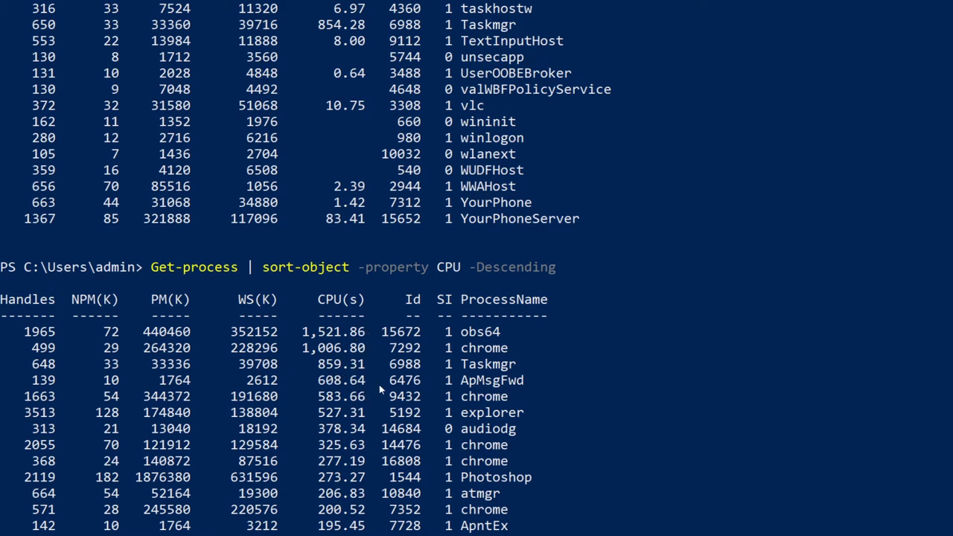
mouse_move(461, 385)
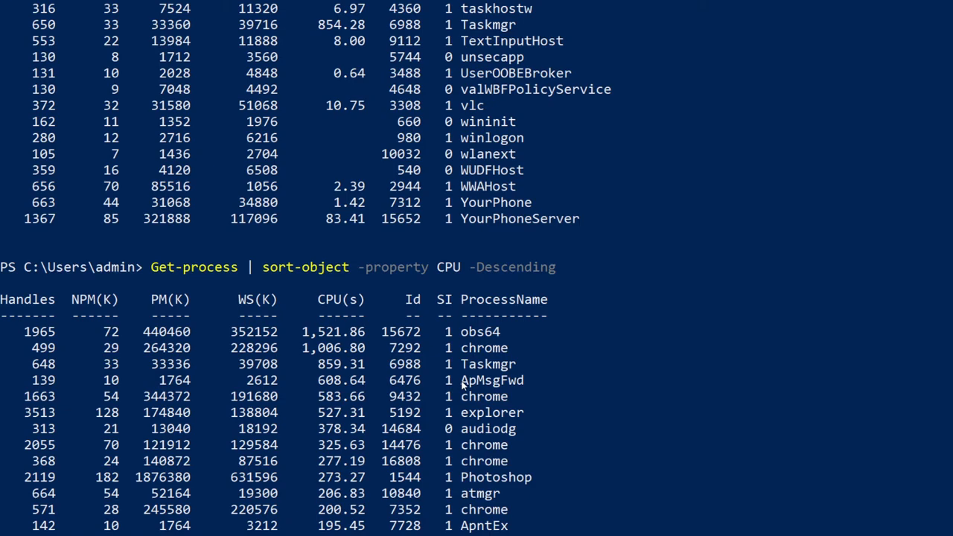
scroll("down", 3)
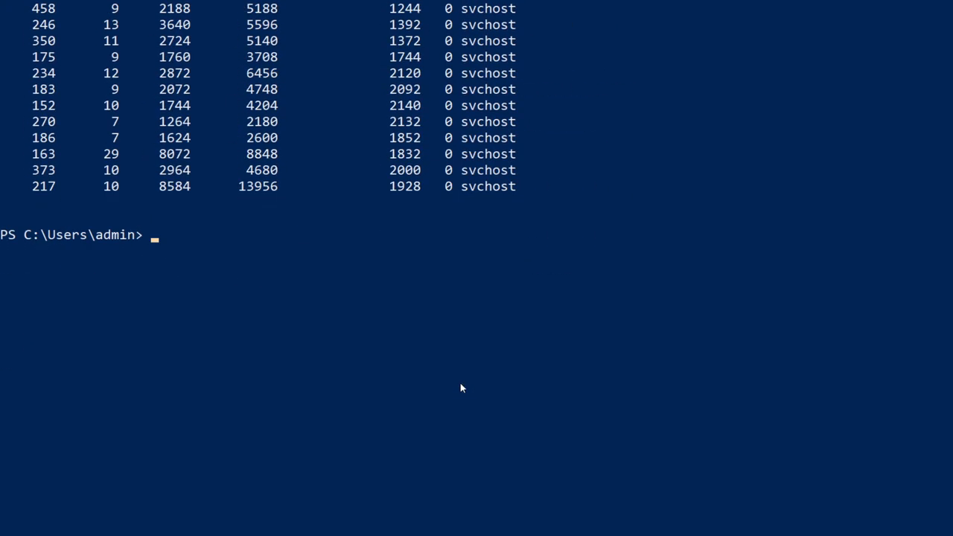
type("Get-process | sort-object -property CPU -Descending")
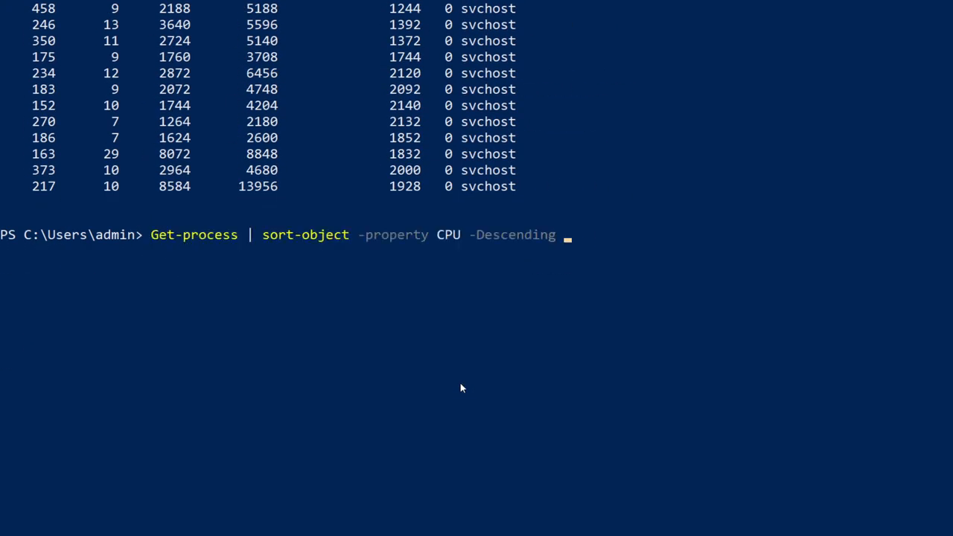
mouse_move(228, 251)
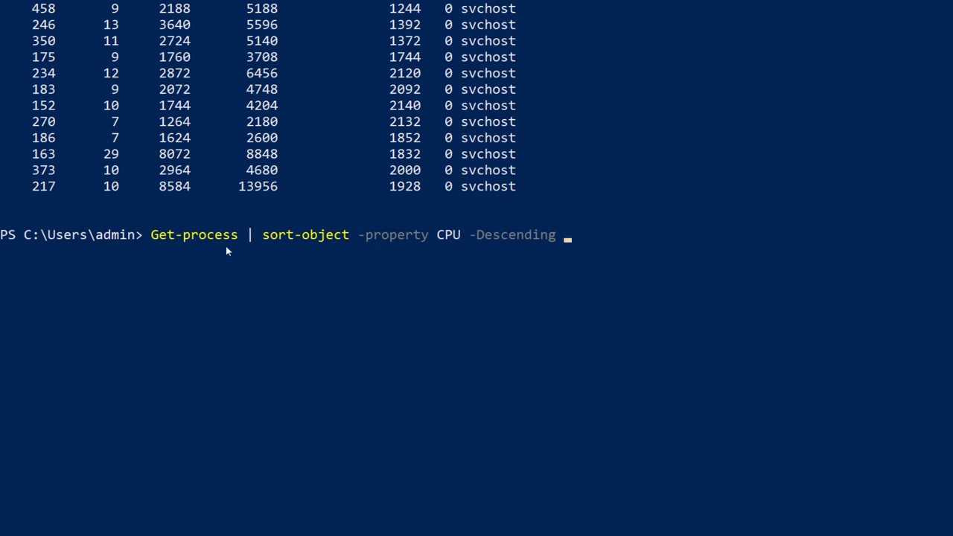
mouse_move(416, 262)
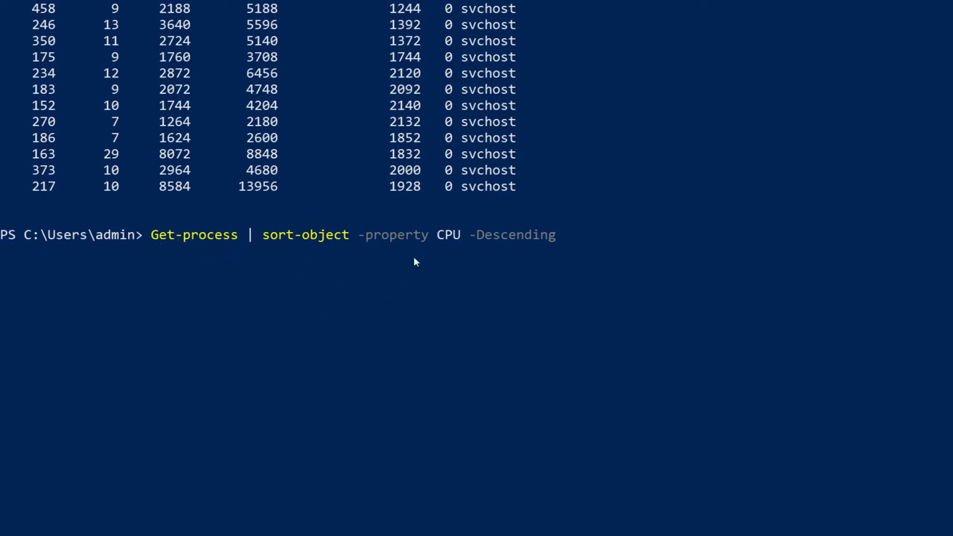
mouse_move(510, 245)
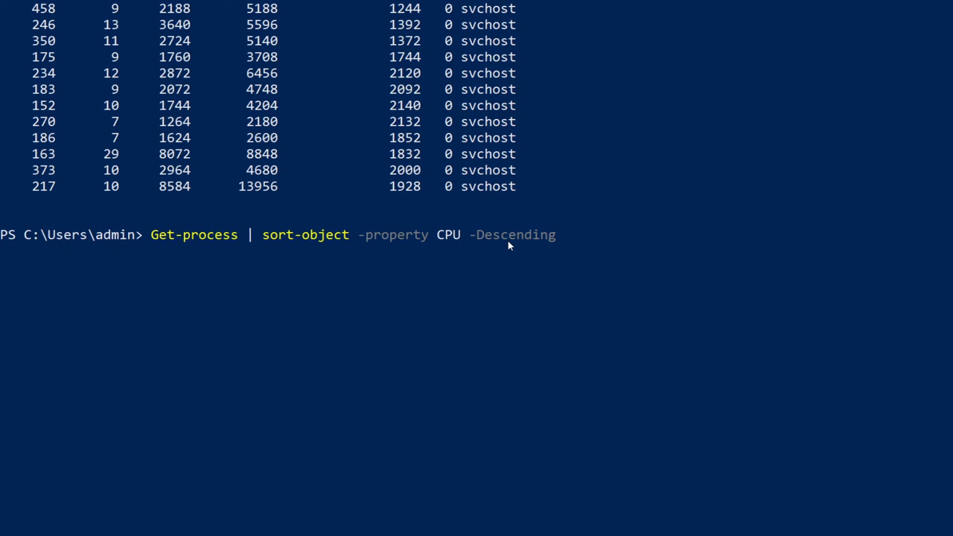
type("| sele")
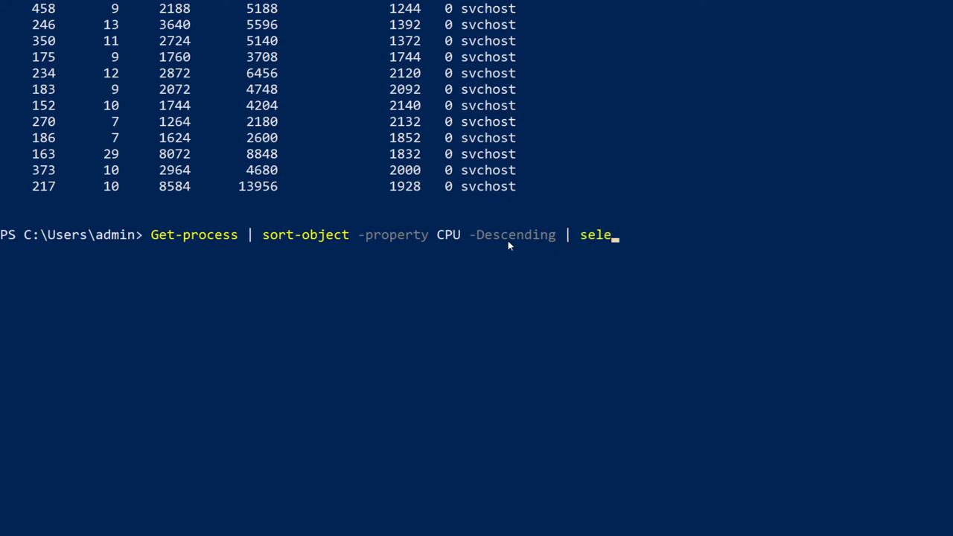
type("ct-obj")
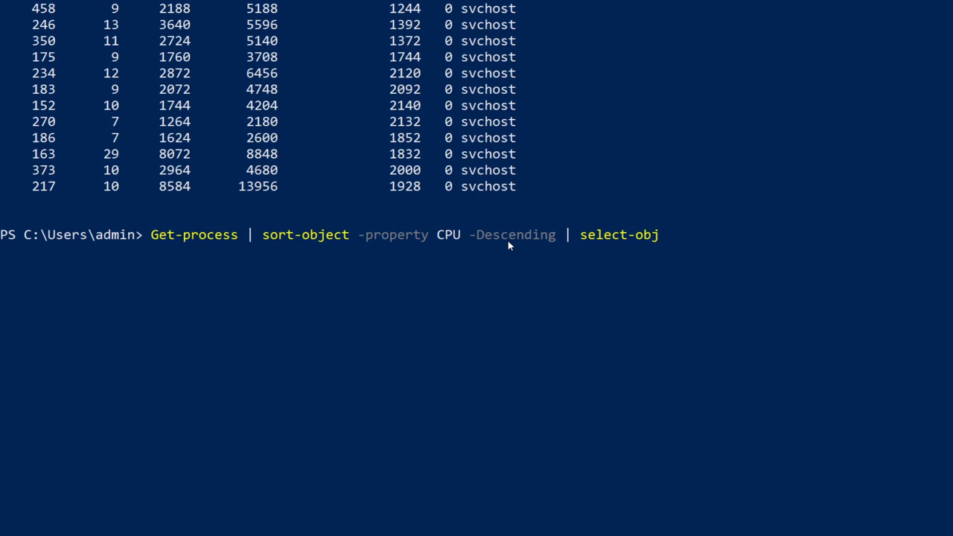
type("ect")
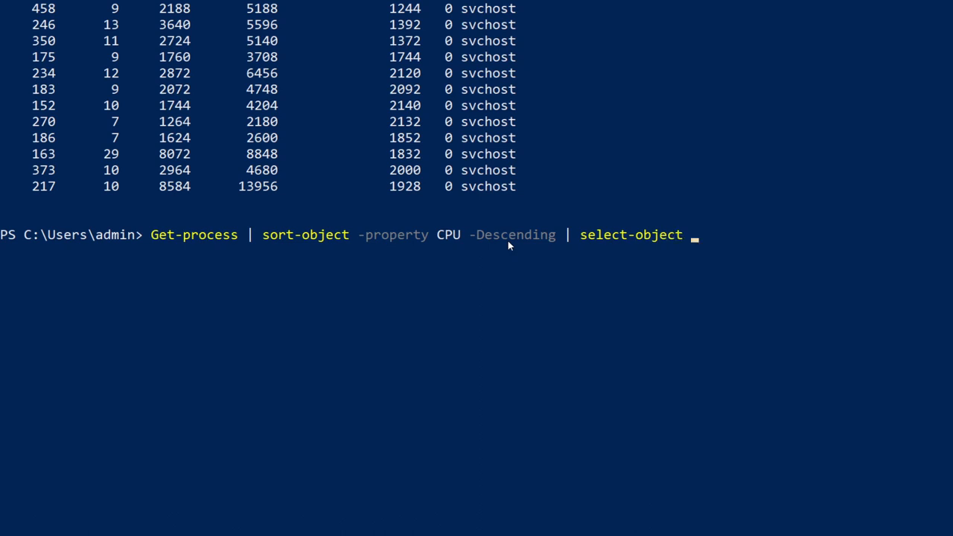
type("-first")
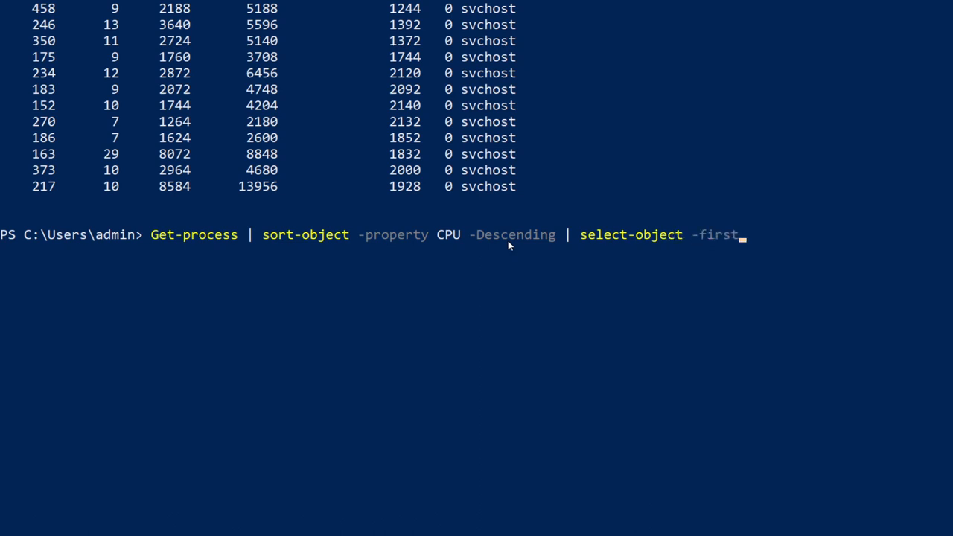
type("5")
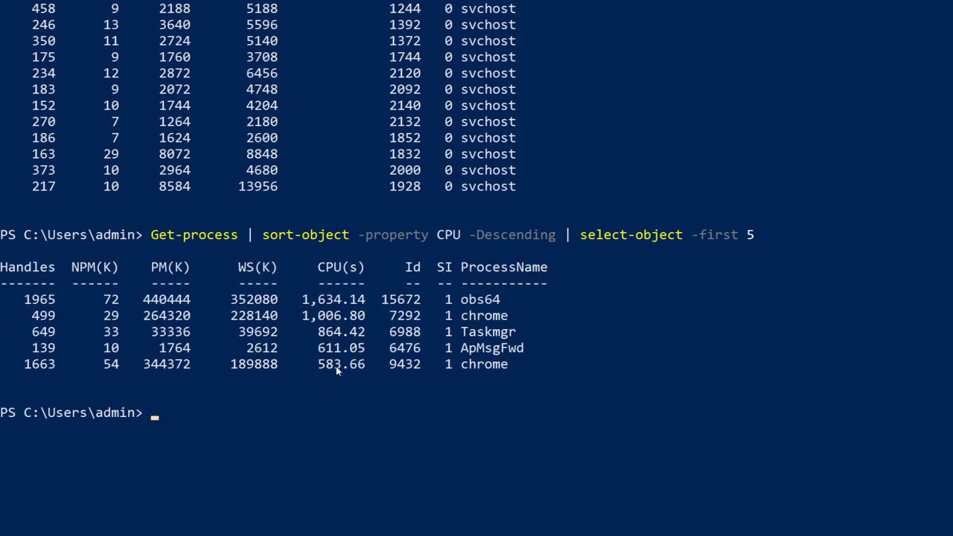
mouse_move(347, 379)
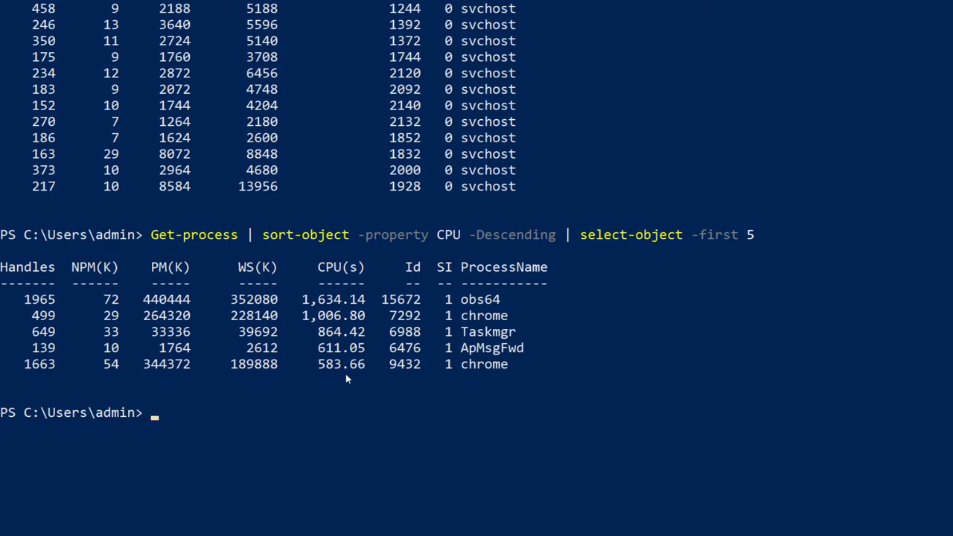
mouse_move(394, 349)
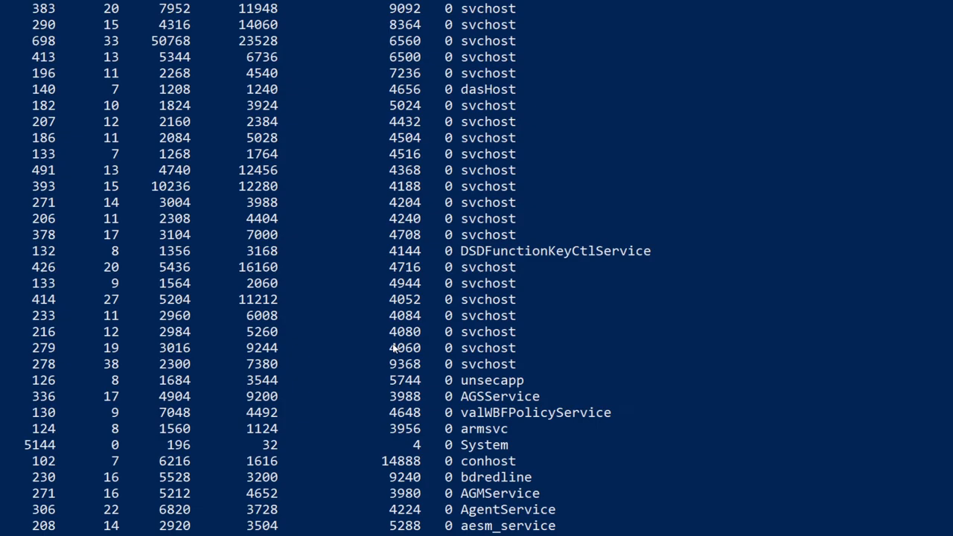
scroll("down", 3)
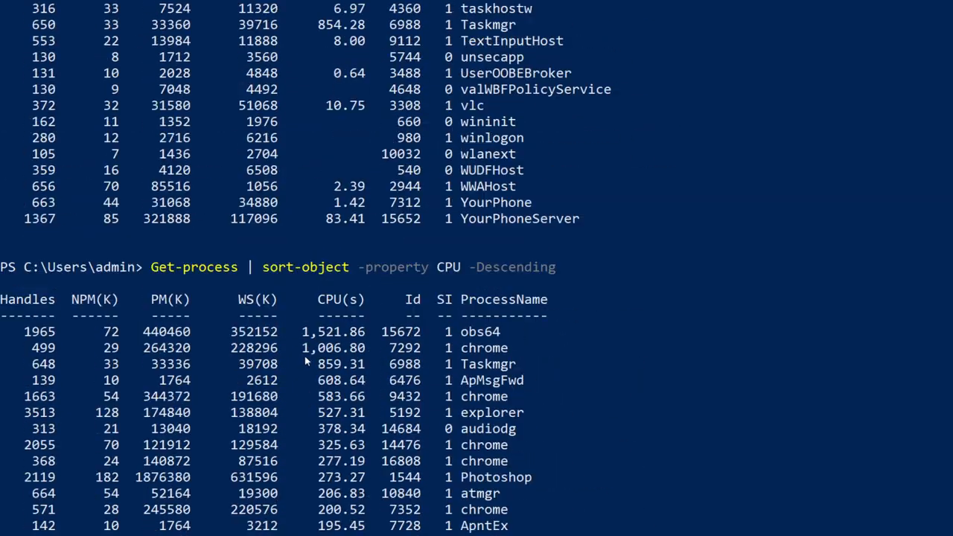
mouse_move(501, 272)
type("Get-process | sort-object -property CPU -Descending | select-object -first 5")
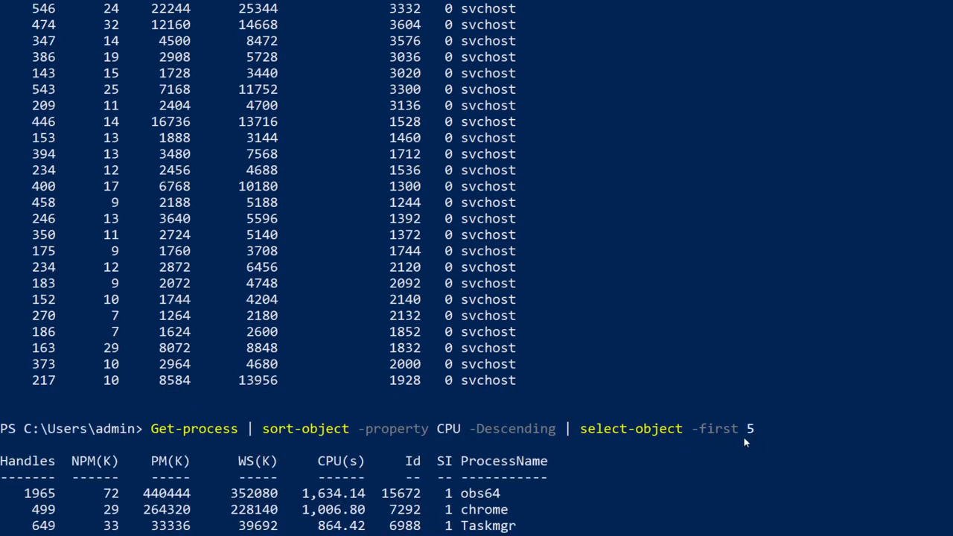
mouse_move(372, 436)
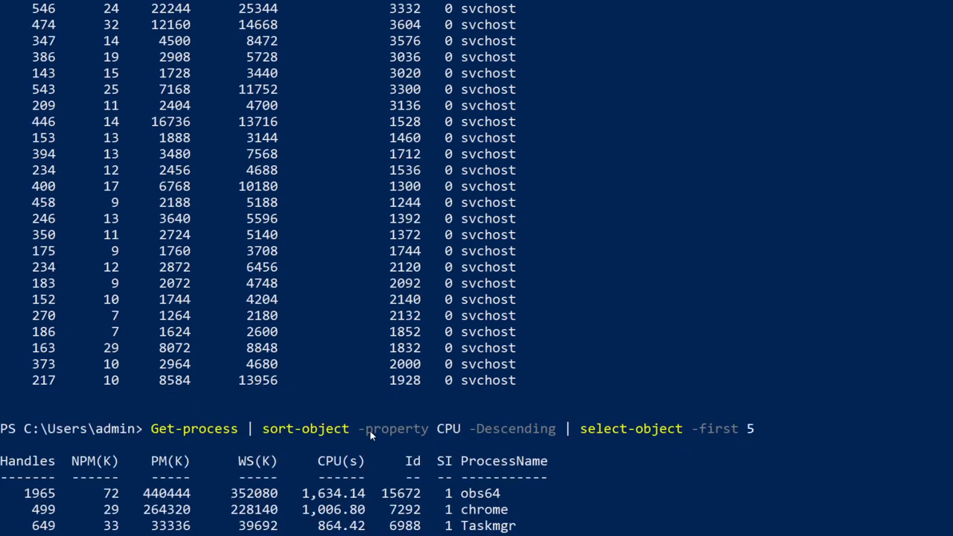
mouse_move(407, 435)
type("Ge")
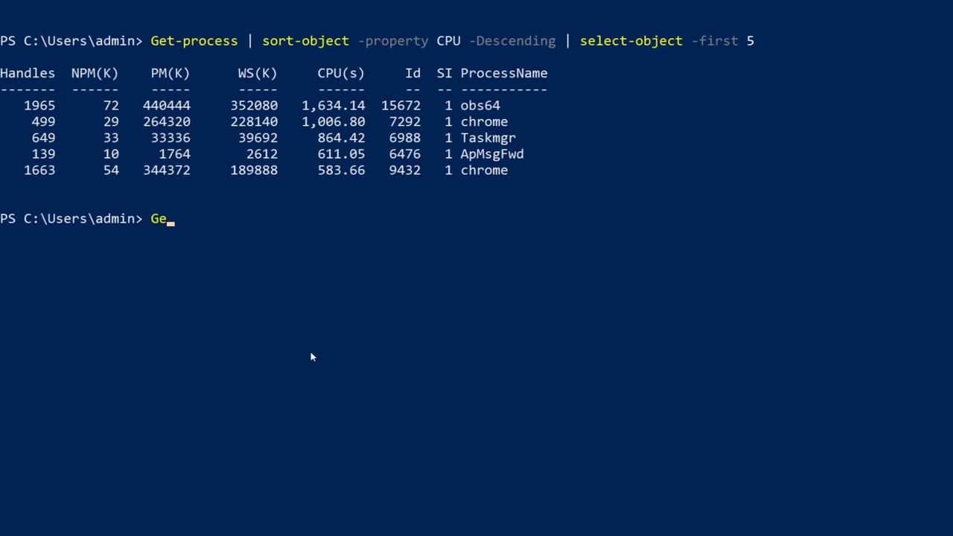
type("t-process | g")
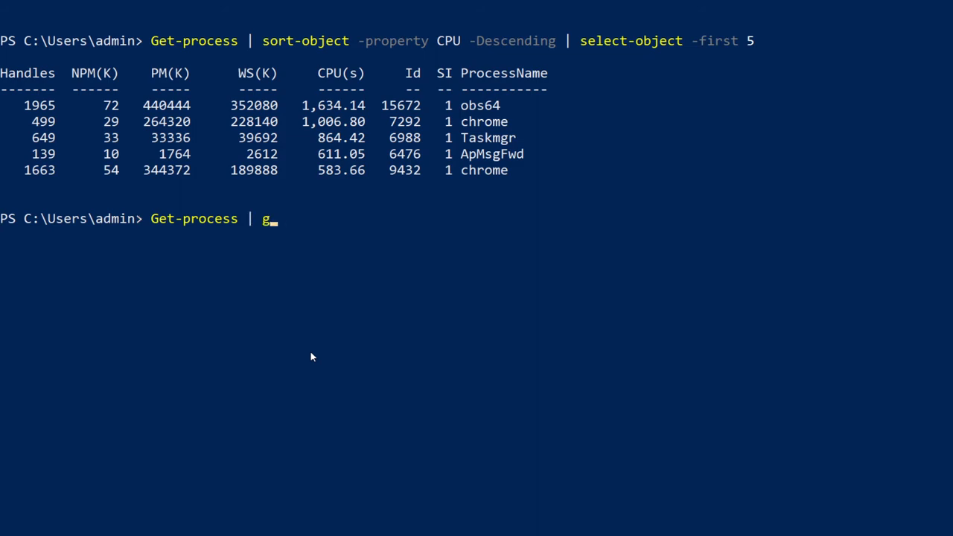
type("et-memn")
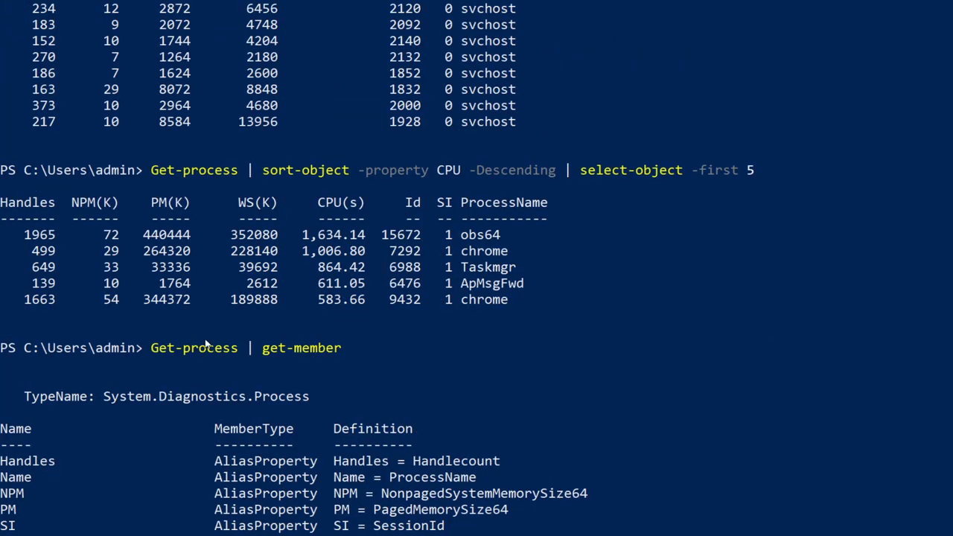
mouse_move(298, 339)
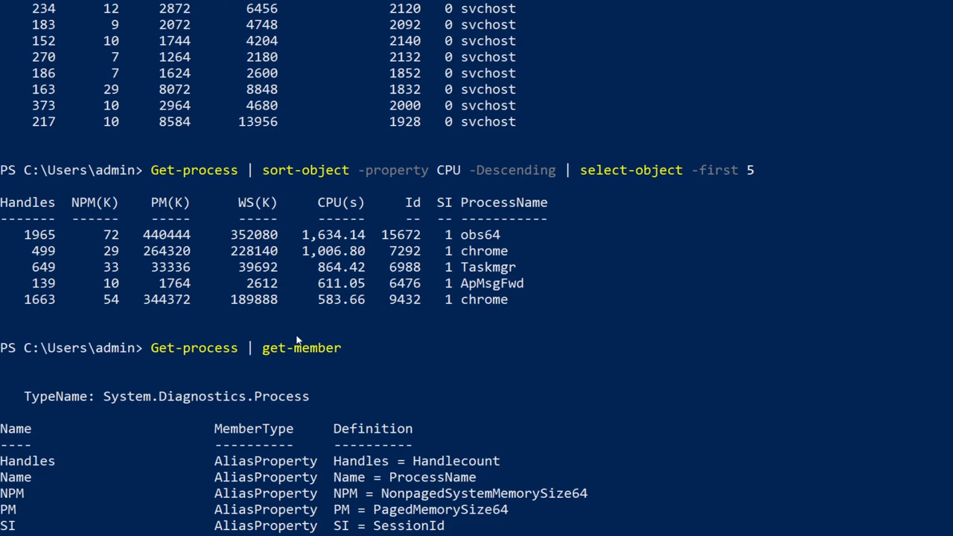
scroll("down", 3)
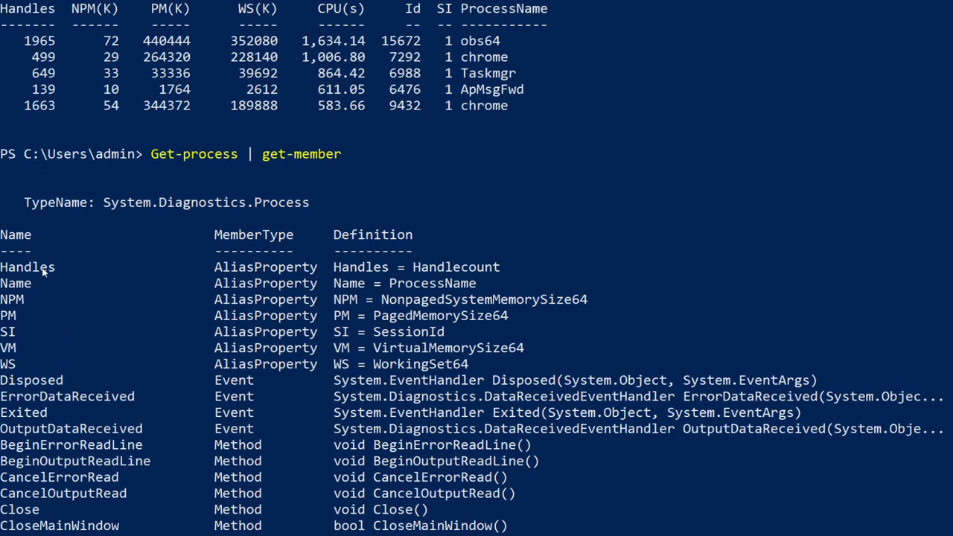
scroll("down", 3)
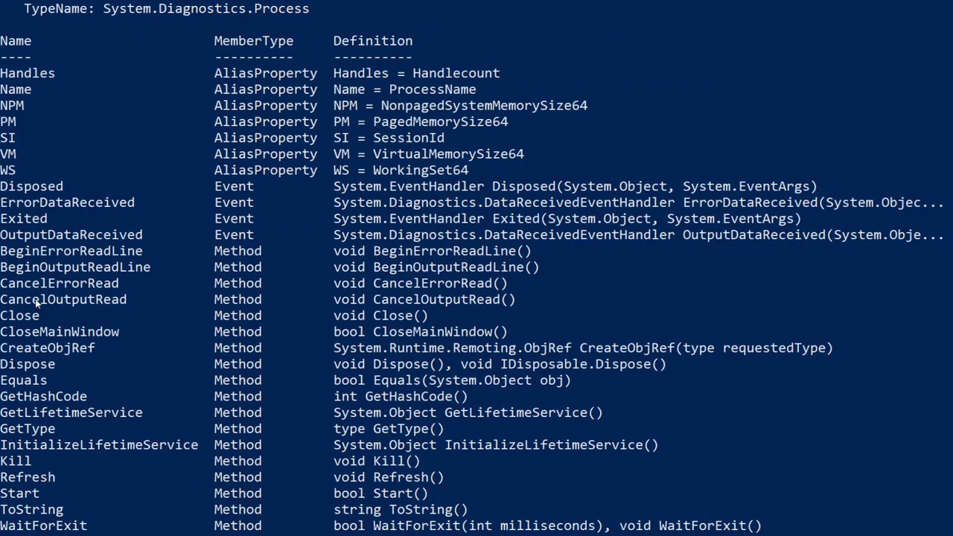
scroll("down", 3)
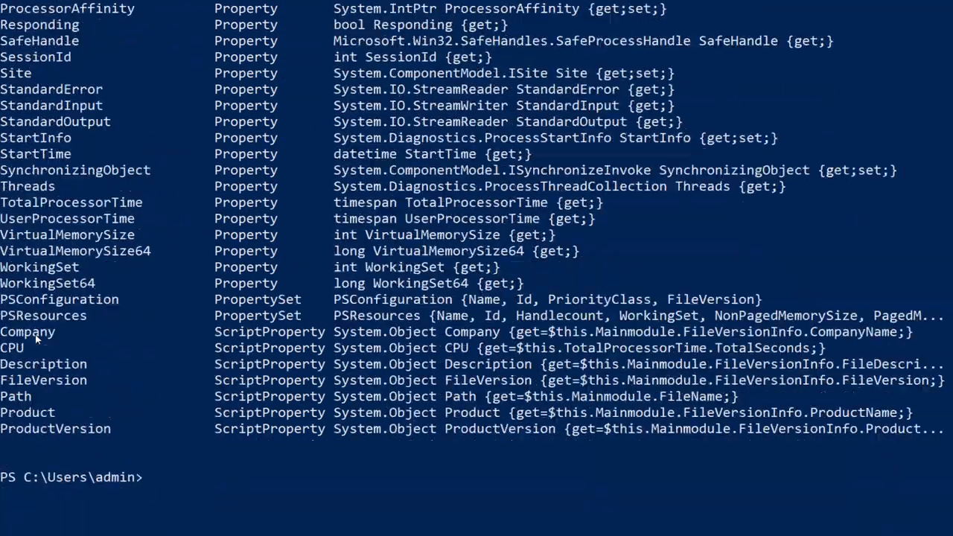
scroll("up", 3)
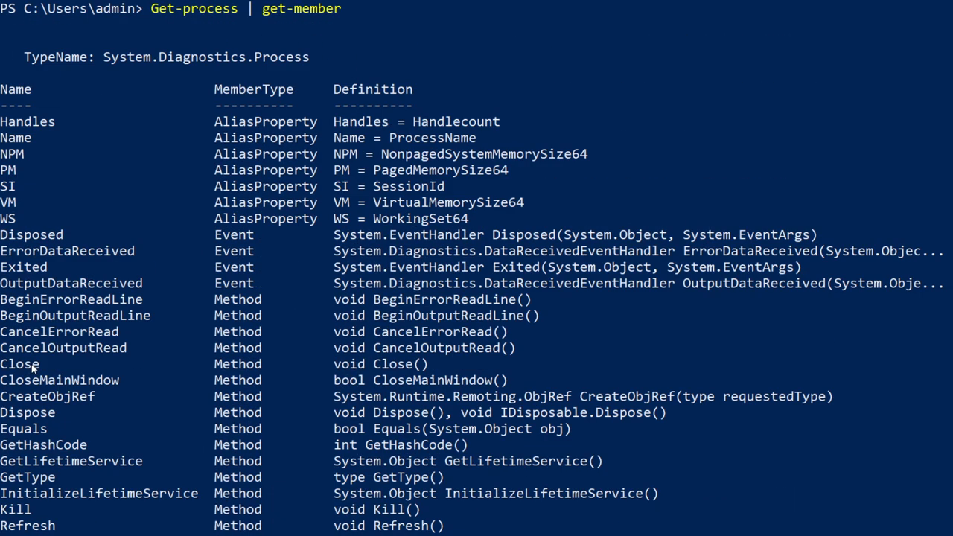
scroll("down", 3)
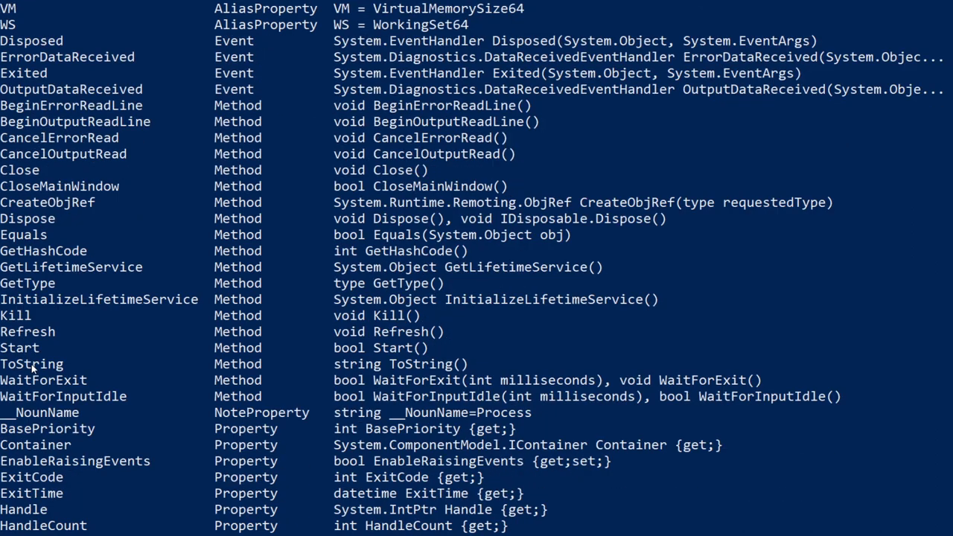
mouse_move(33, 253)
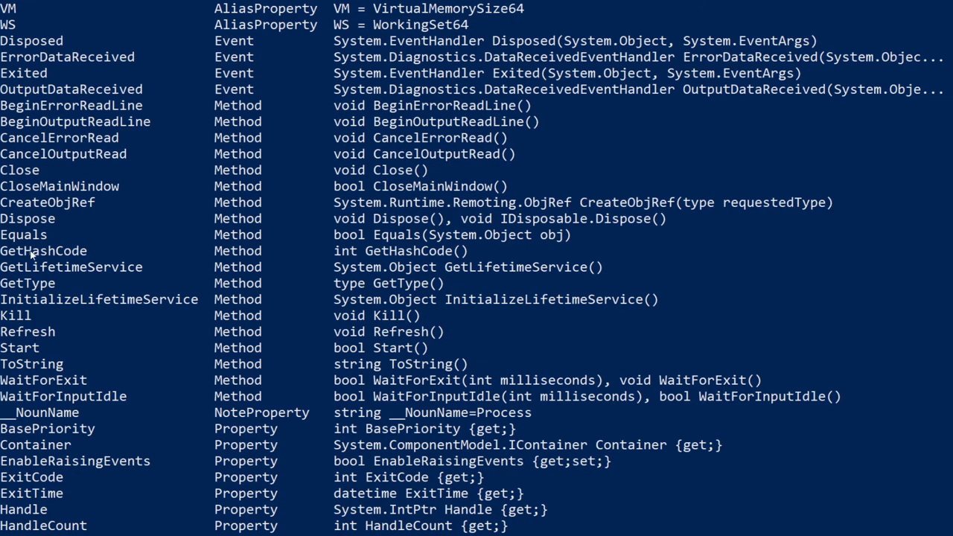
scroll("down", 3)
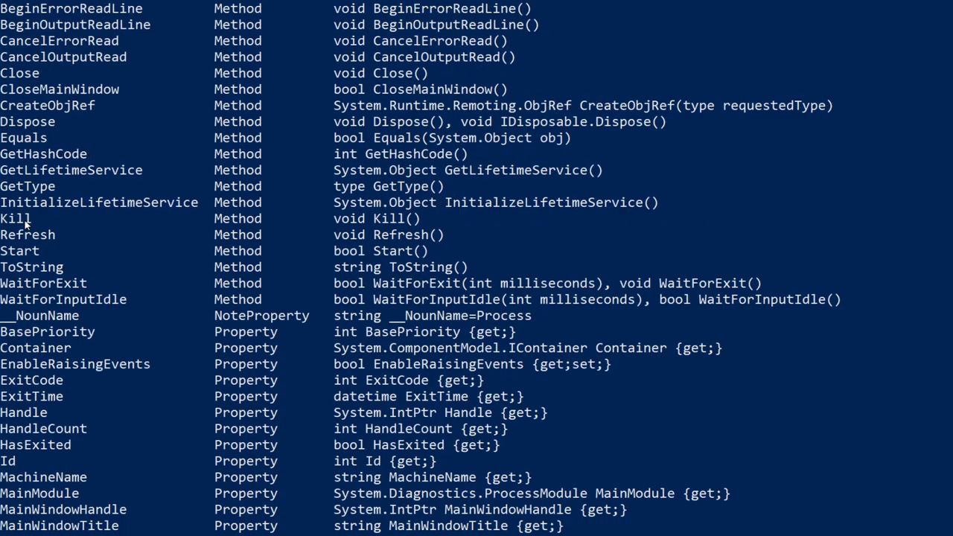
scroll("down", 3)
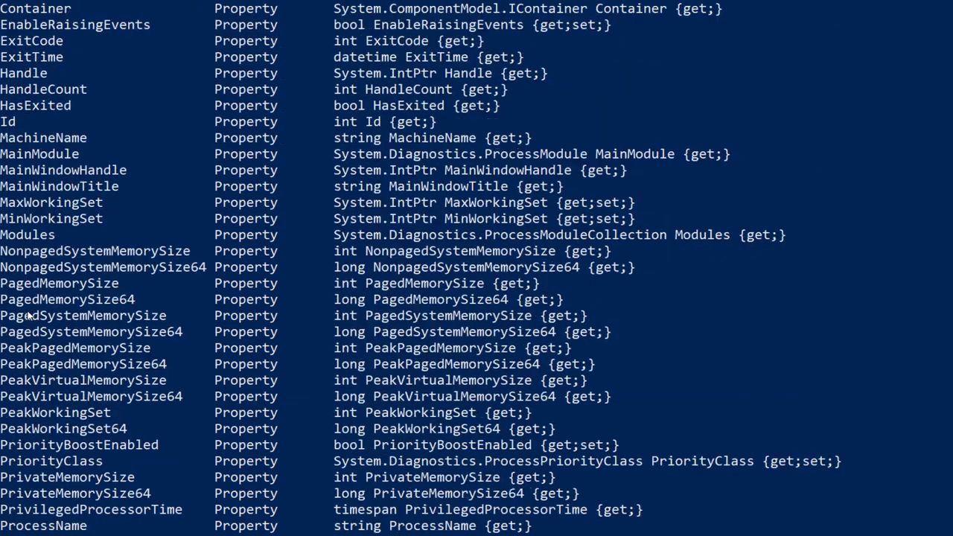
scroll("down", 3)
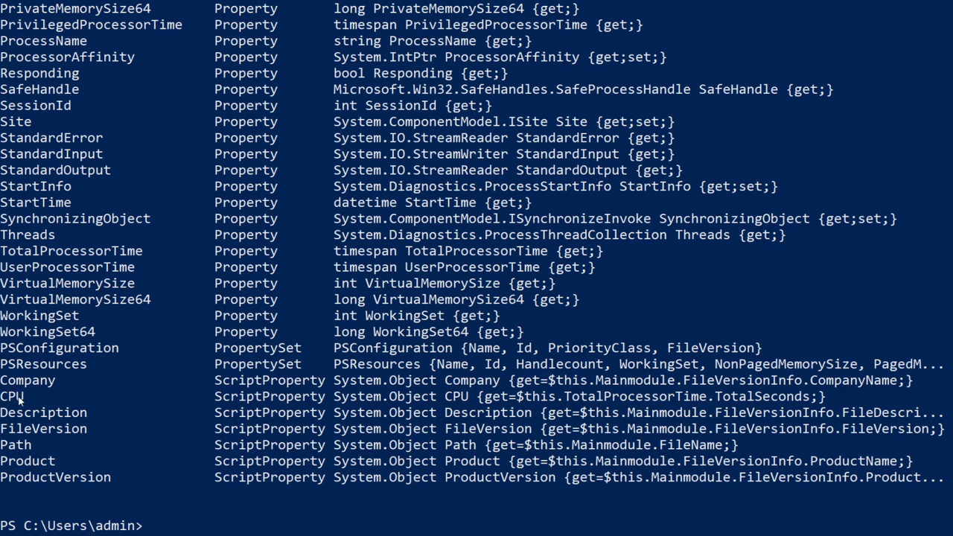
mouse_move(33, 406)
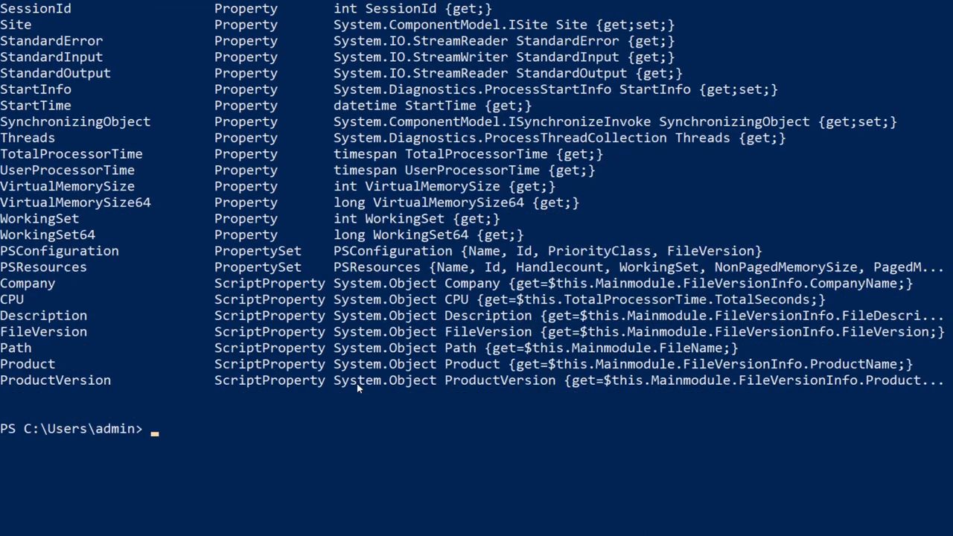
type("Get-process | get-member")
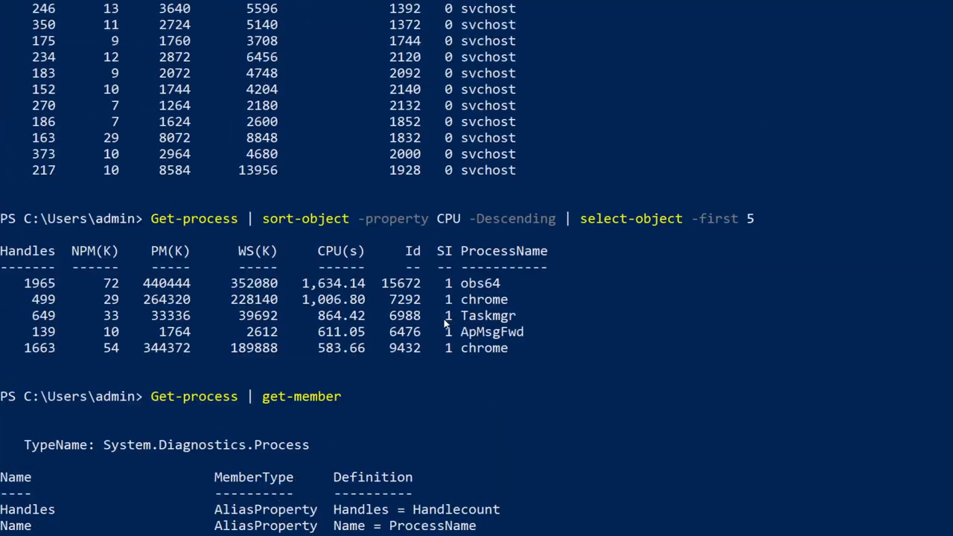
mouse_move(480, 282)
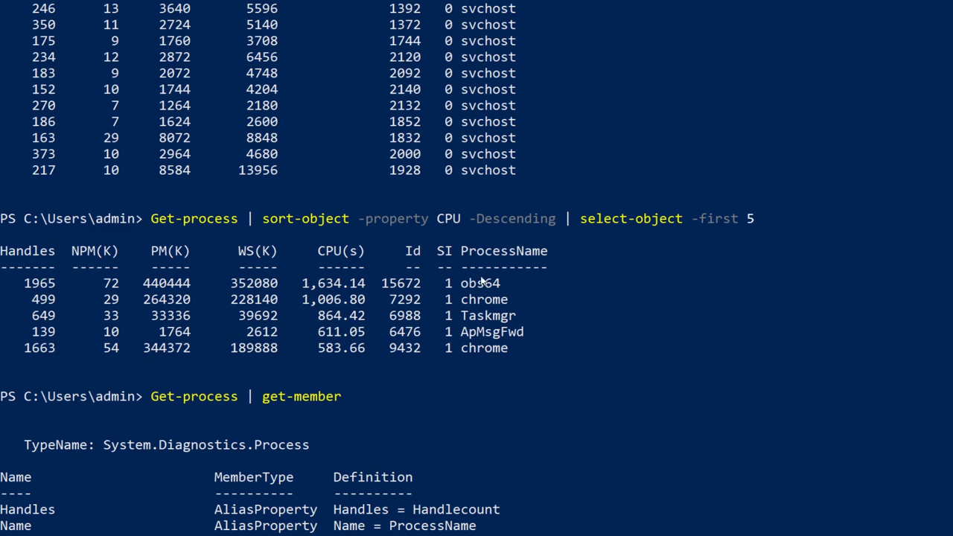
mouse_move(475, 297)
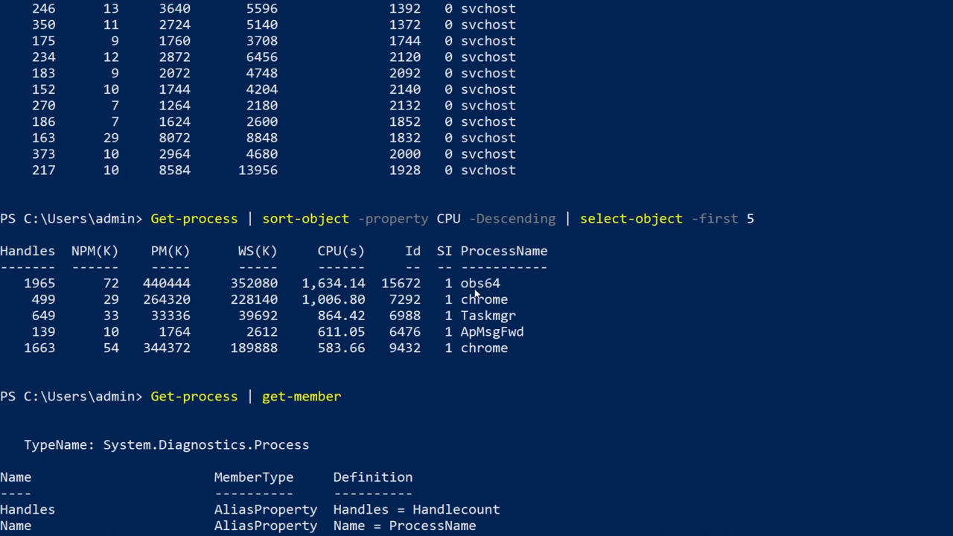
mouse_move(485, 296)
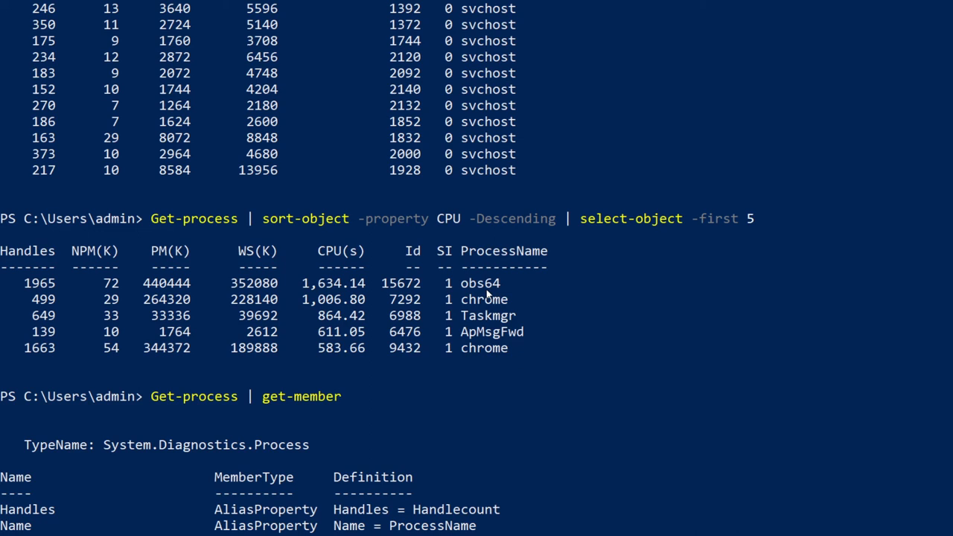
mouse_move(487, 296)
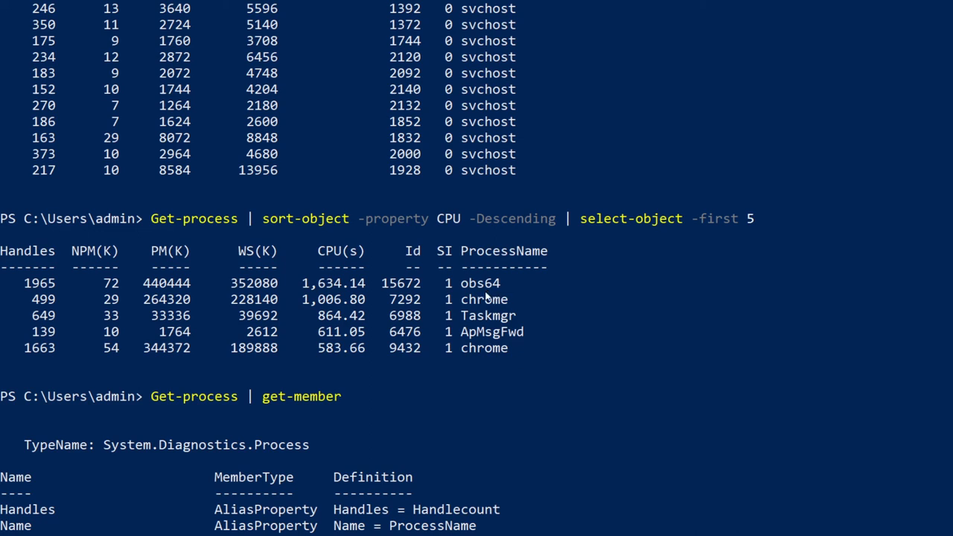